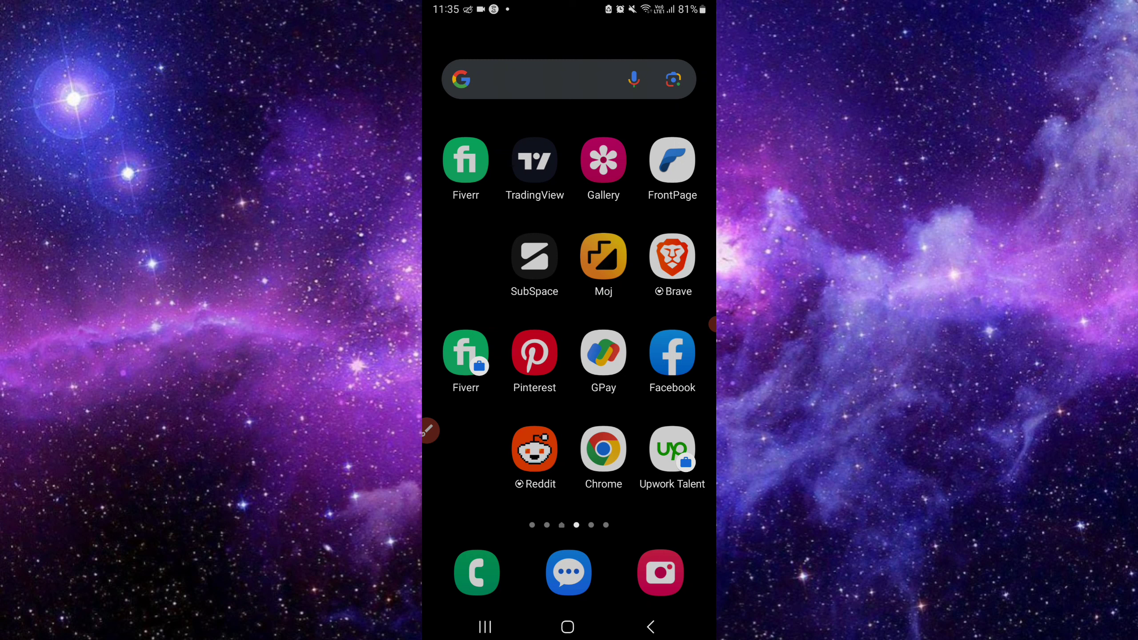
- Search Google for "zedge" and reach the zedge.net home page
{"action": "left_click", "coordinate": [568, 79]}
{"action": "type", "text": "z"}
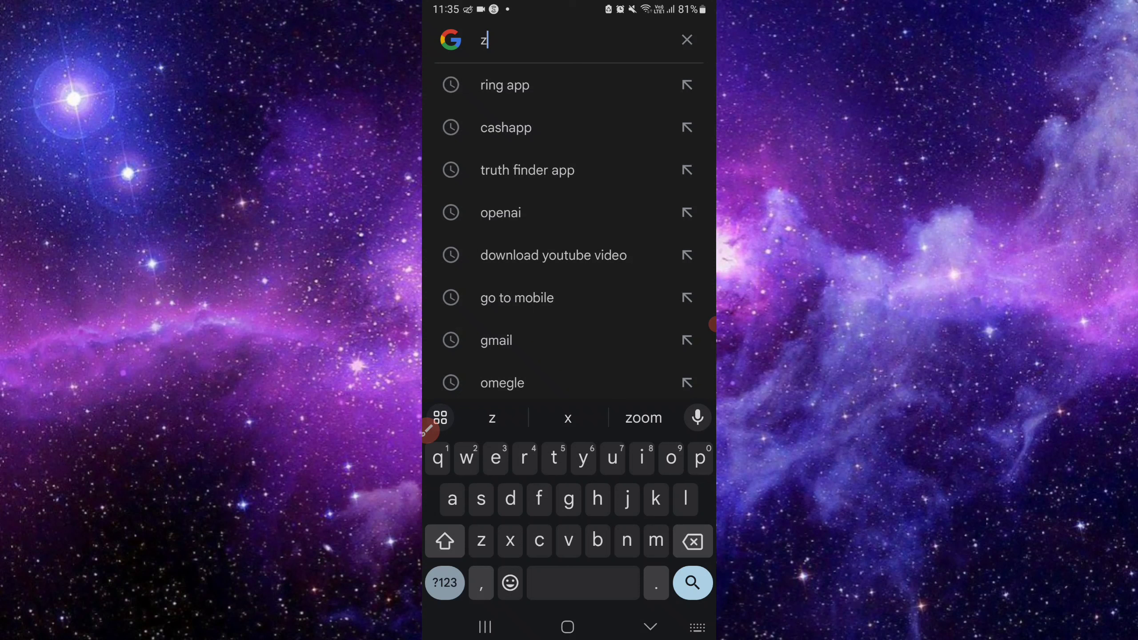
{"action": "type", "text": "edge.net"}
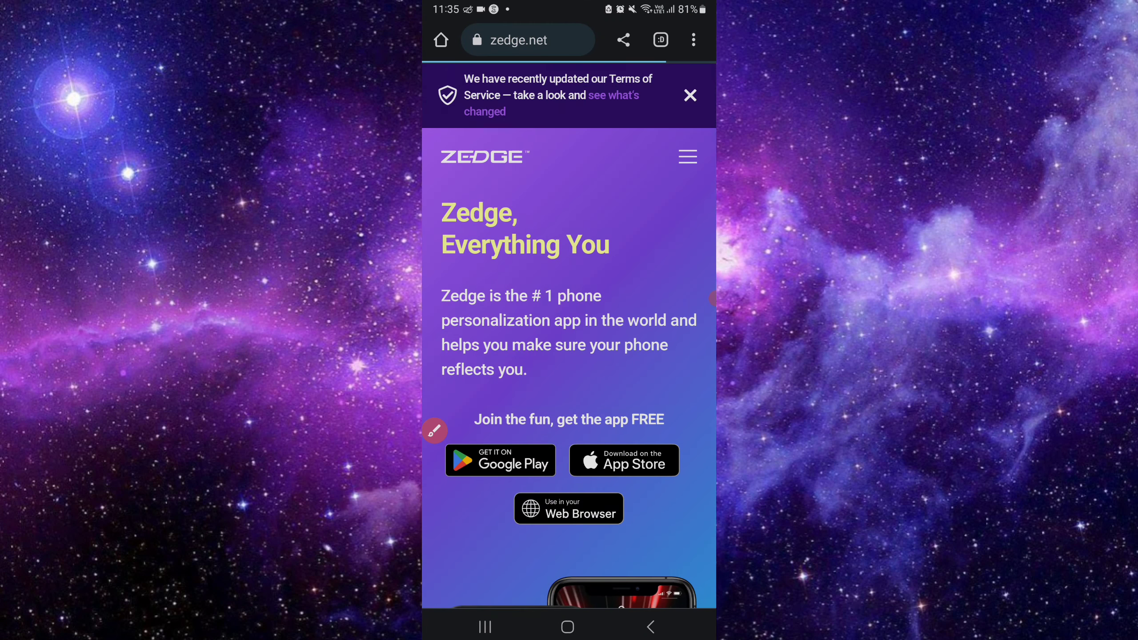
{"action": "scroll", "scroll_direction": "down", "scroll_amount": 3}
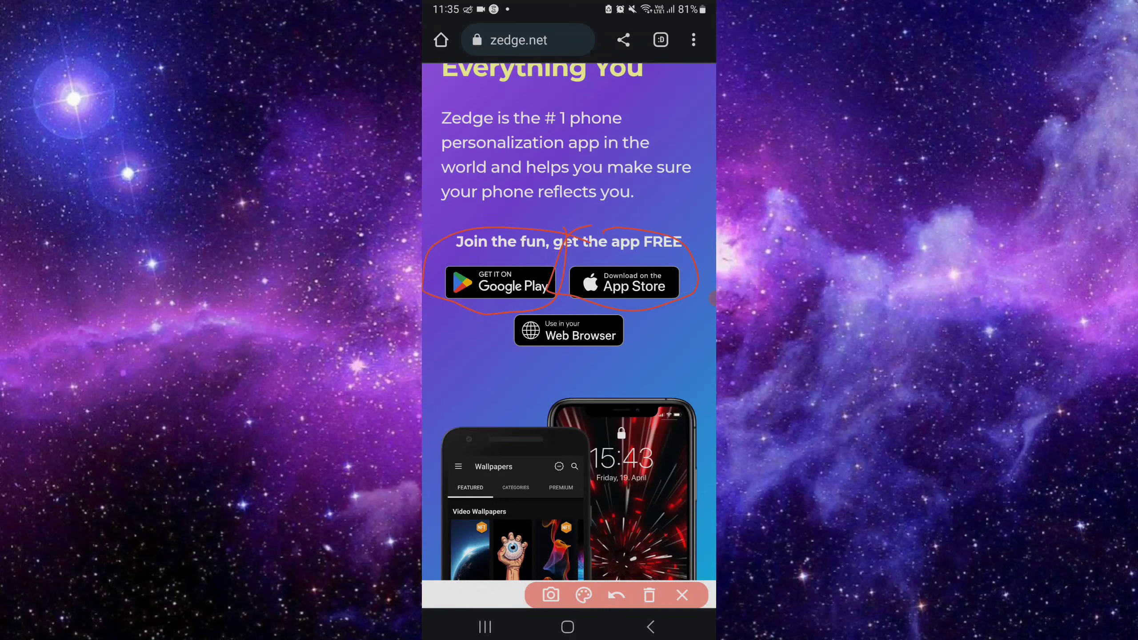
{"action": "left_click", "coordinate": [615, 595]}
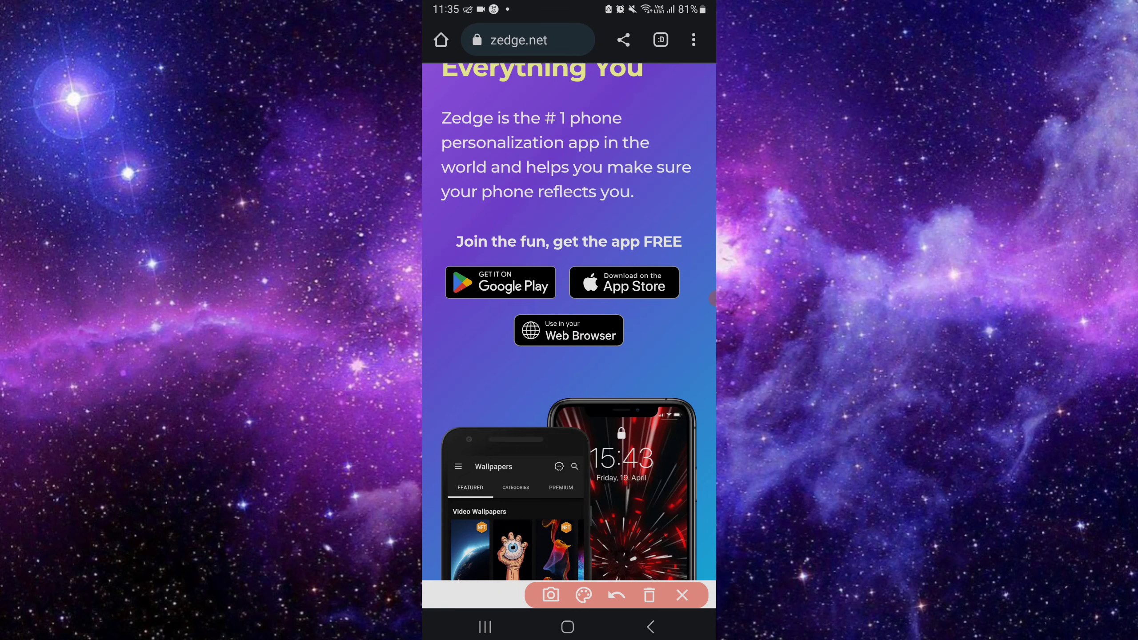
- Install ZEDGE Wallpapers & Ringtones from its Google Play listing
{"action": "left_click", "coordinate": [500, 282]}
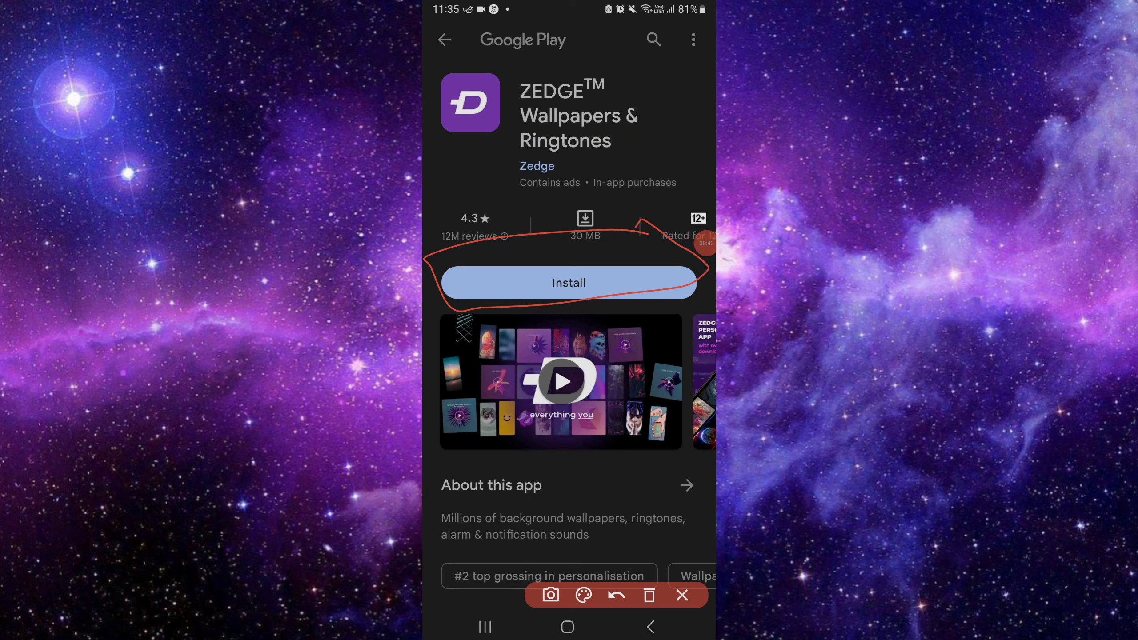
{"action": "left_click", "coordinate": [614, 595]}
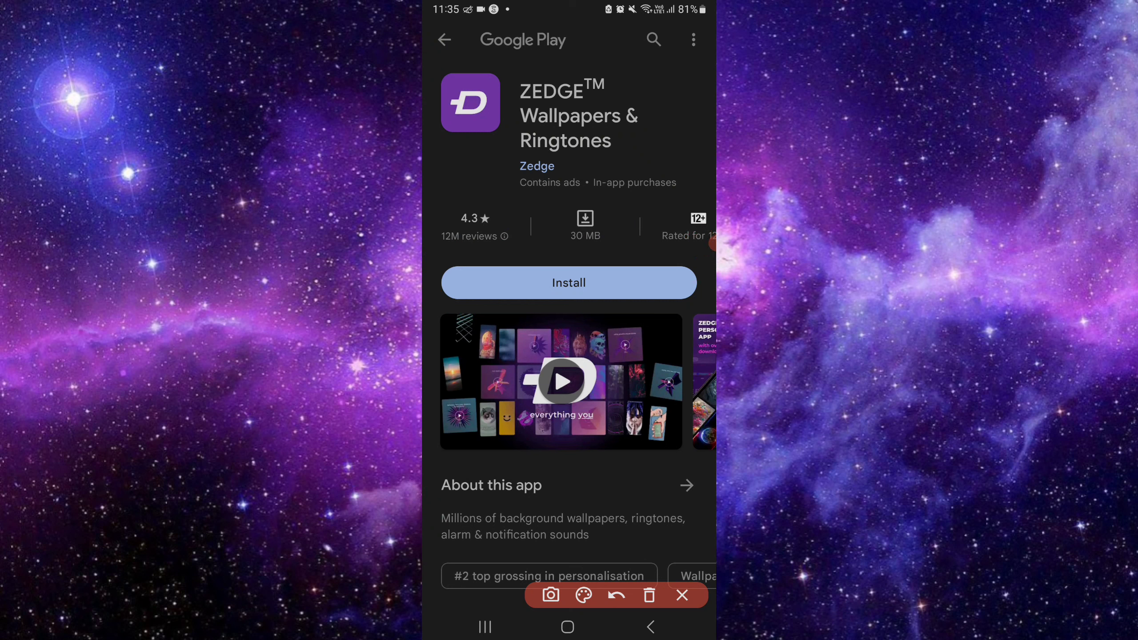
{"action": "left_click", "coordinate": [569, 283]}
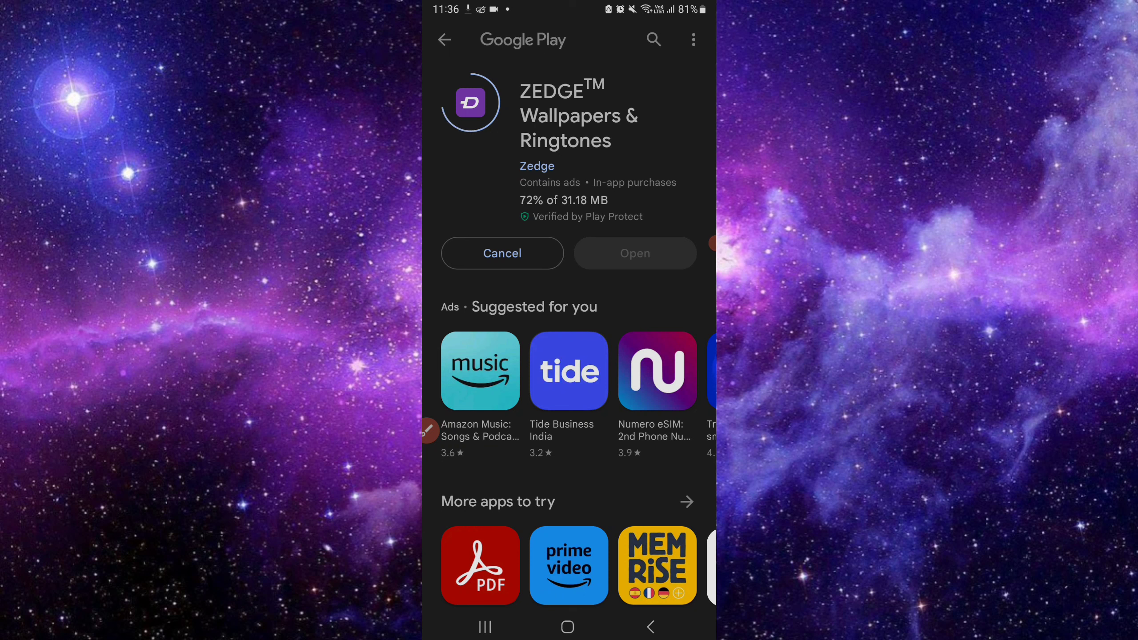
- Return to the phone's home screen while the download continues
{"action": "left_click", "coordinate": [568, 626]}
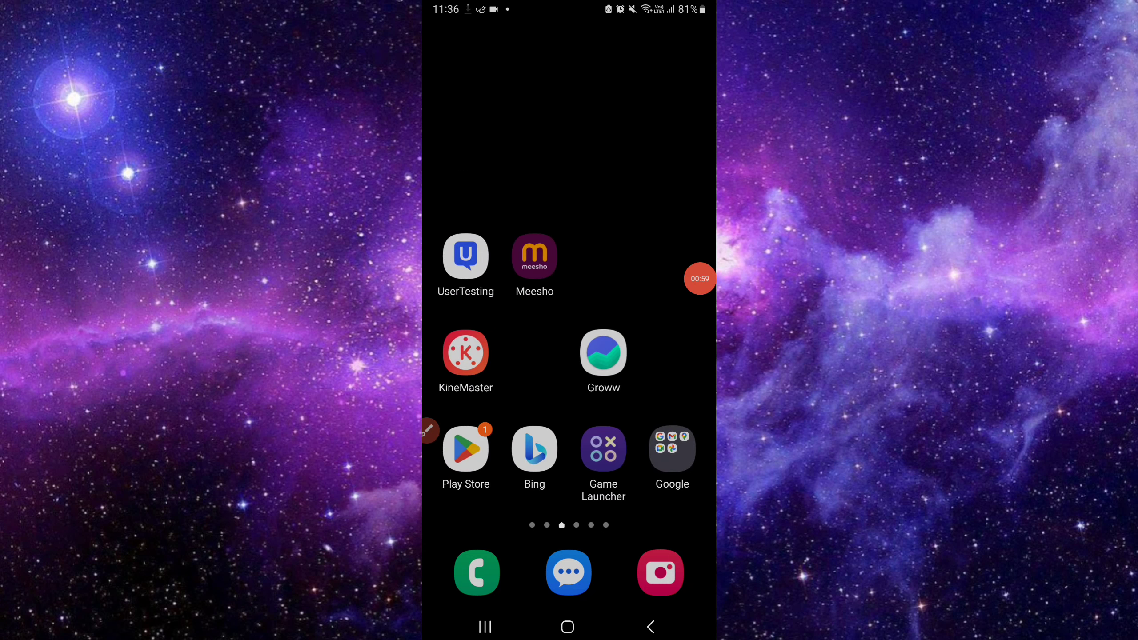
{"action": "left_click", "coordinate": [698, 278]}
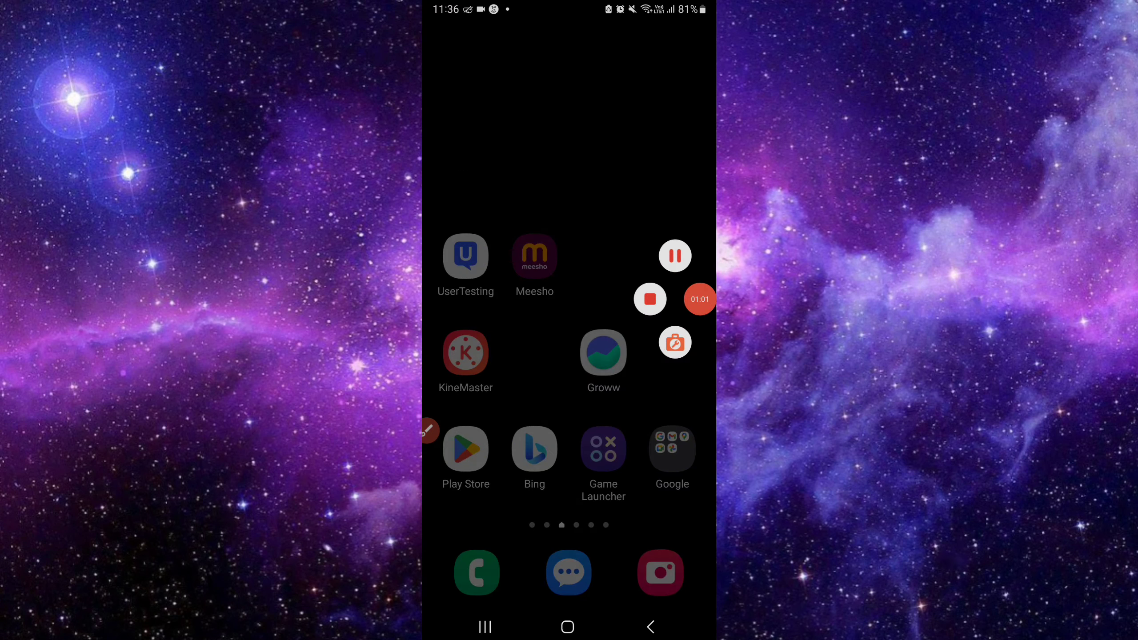